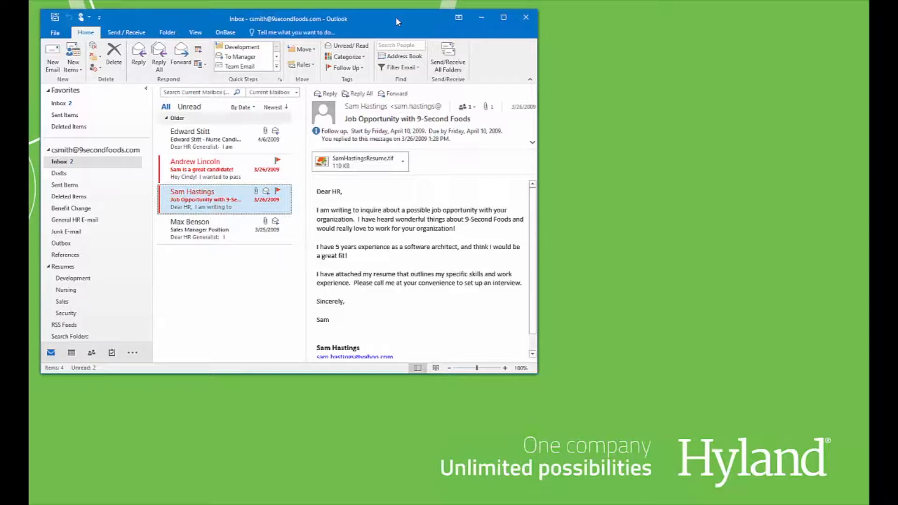
{"action": "mouse_move", "coordinate": [232, 202]}
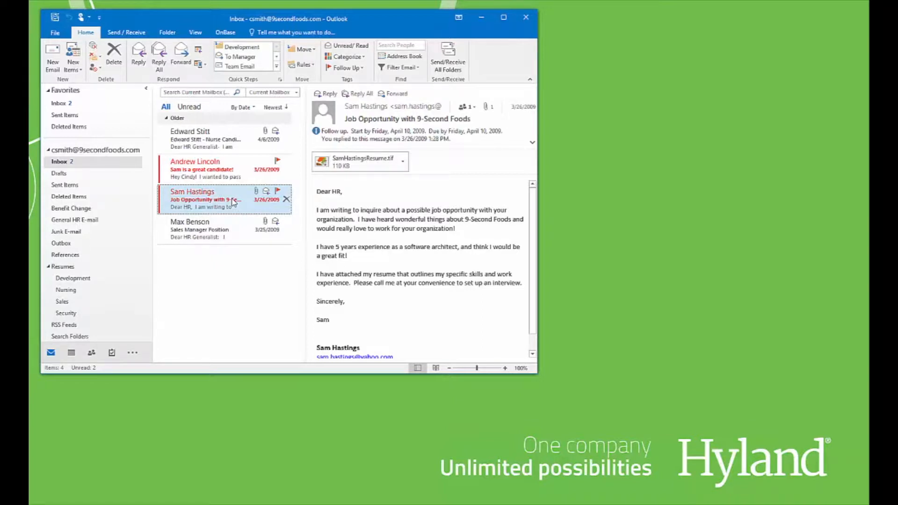
{"action": "mouse_move", "coordinate": [214, 204]}
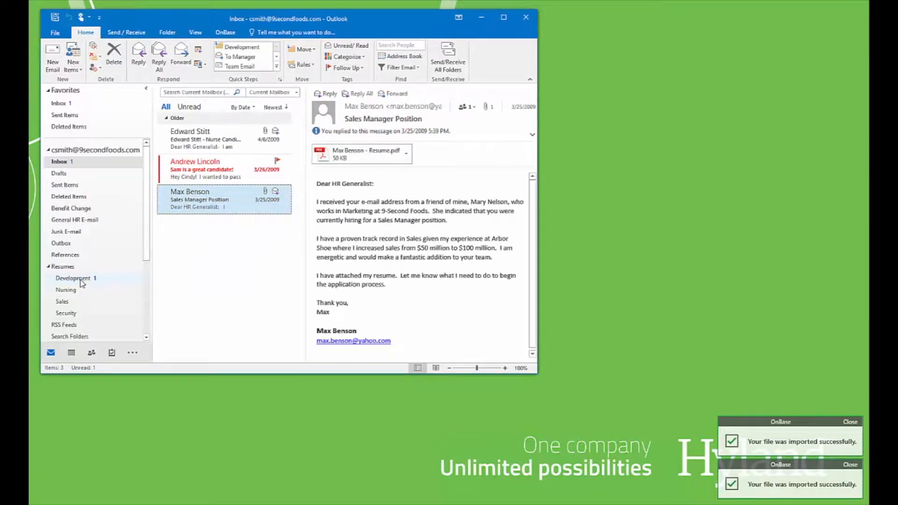
- Dismiss both OnBase import confirmations and switch to the OnBase ribbon commands
{"action": "left_click", "coordinate": [852, 422]}
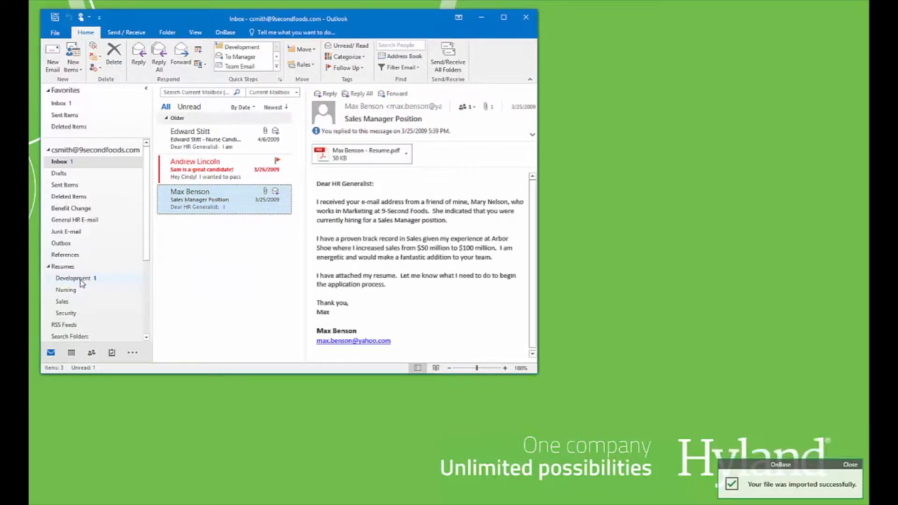
{"action": "left_click", "coordinate": [851, 465]}
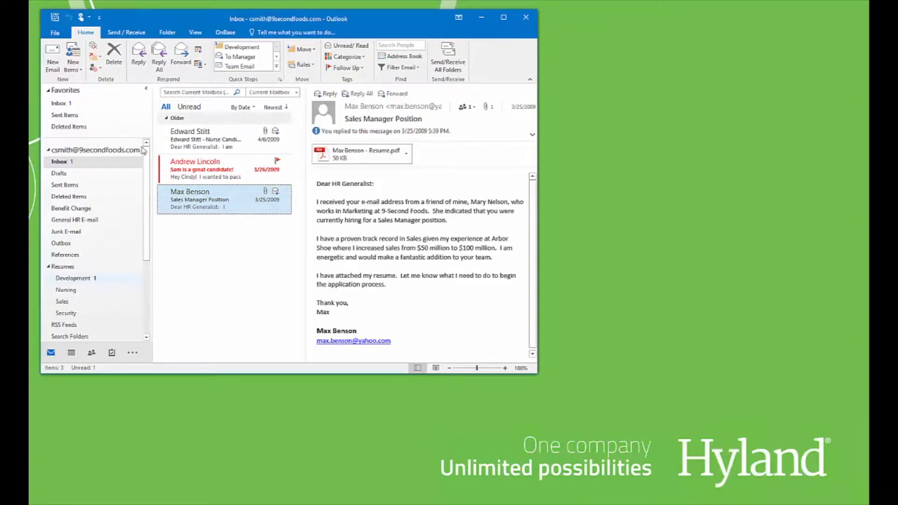
{"action": "left_click", "coordinate": [226, 32]}
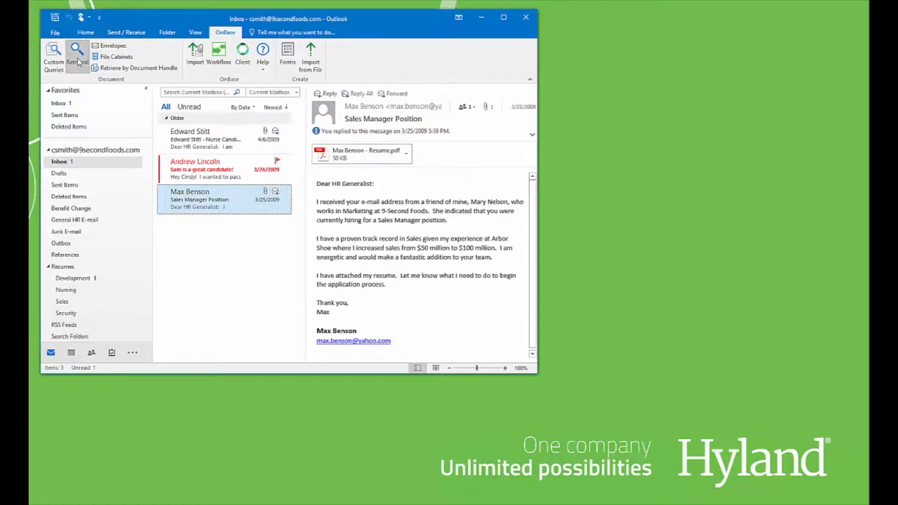
- Start OnBase Retrieval limited to Human Resources group, HR - Cover Letter document type
{"action": "left_click", "coordinate": [76, 51]}
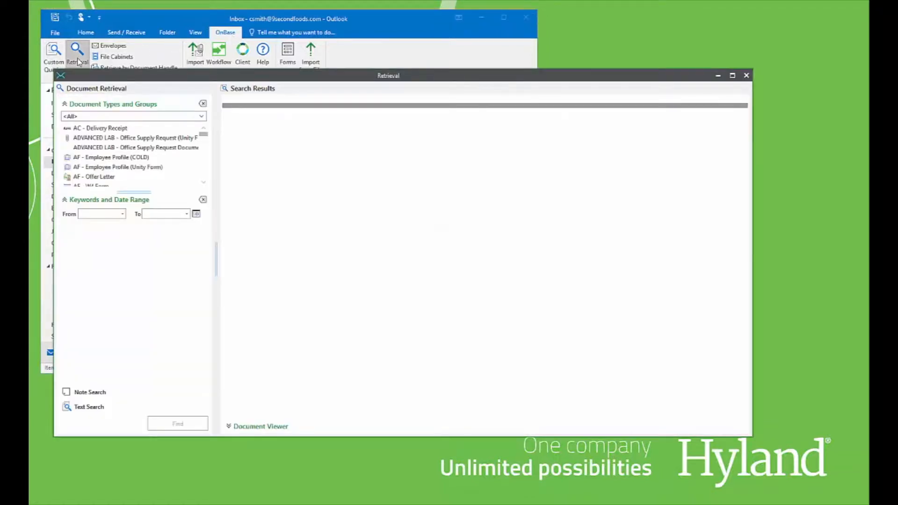
{"action": "mouse_move", "coordinate": [85, 117]}
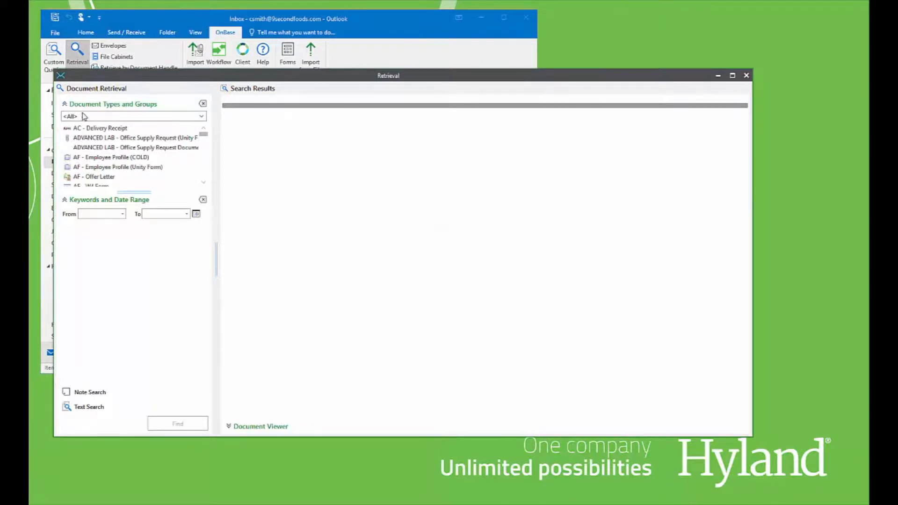
{"action": "left_click", "coordinate": [134, 116]}
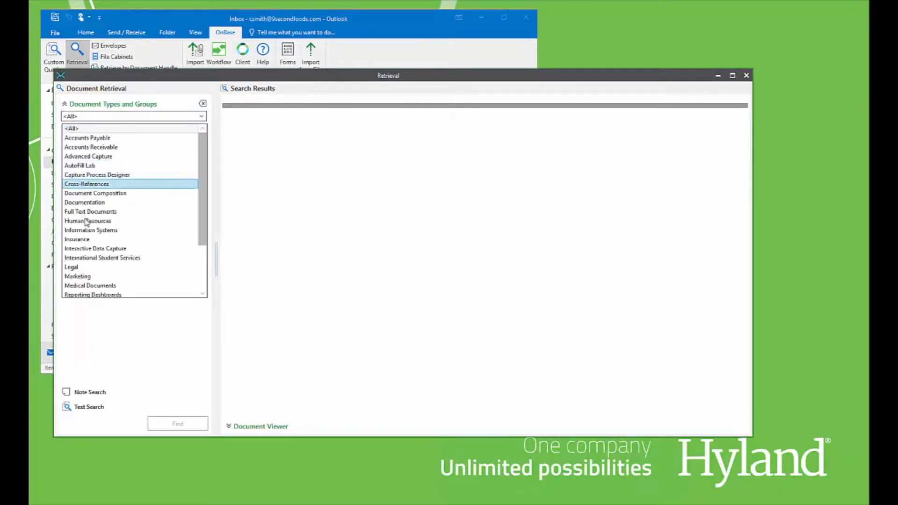
{"action": "left_click", "coordinate": [88, 221]}
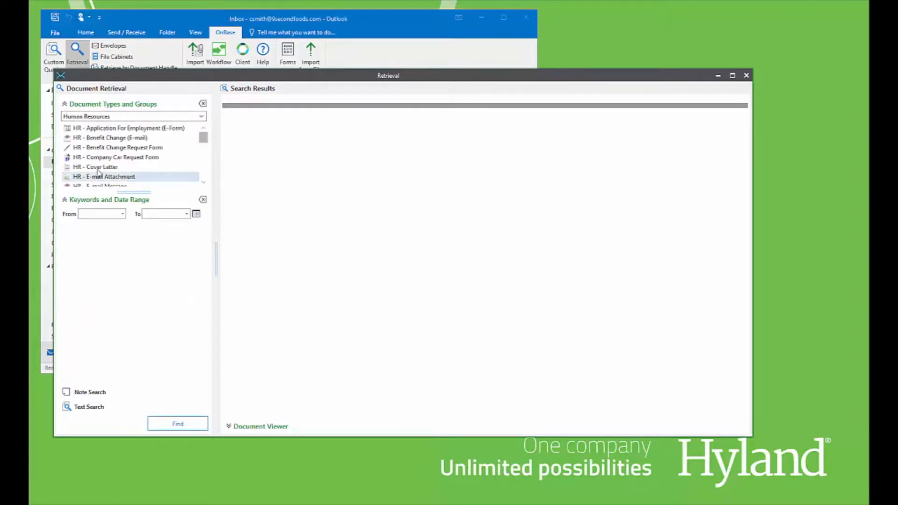
{"action": "left_click", "coordinate": [96, 167]}
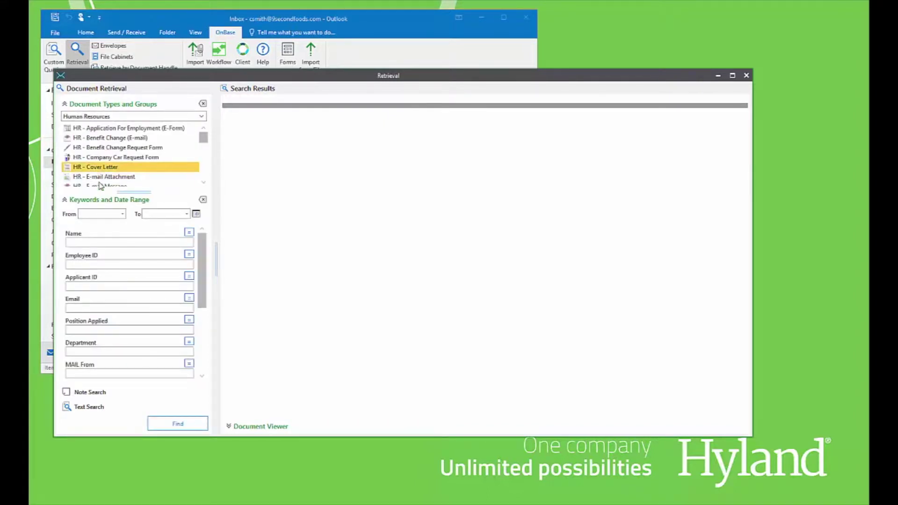
{"action": "left_click", "coordinate": [129, 242]}
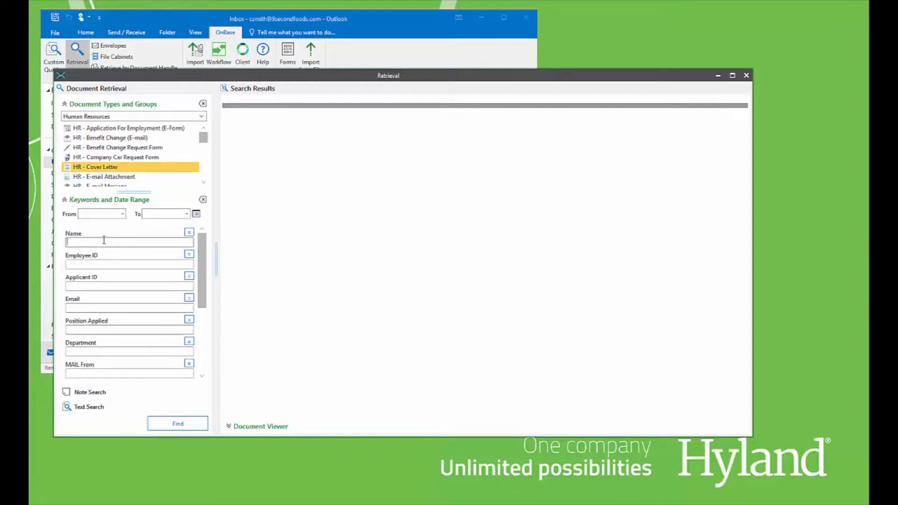
{"action": "type", "text": "SAM H"}
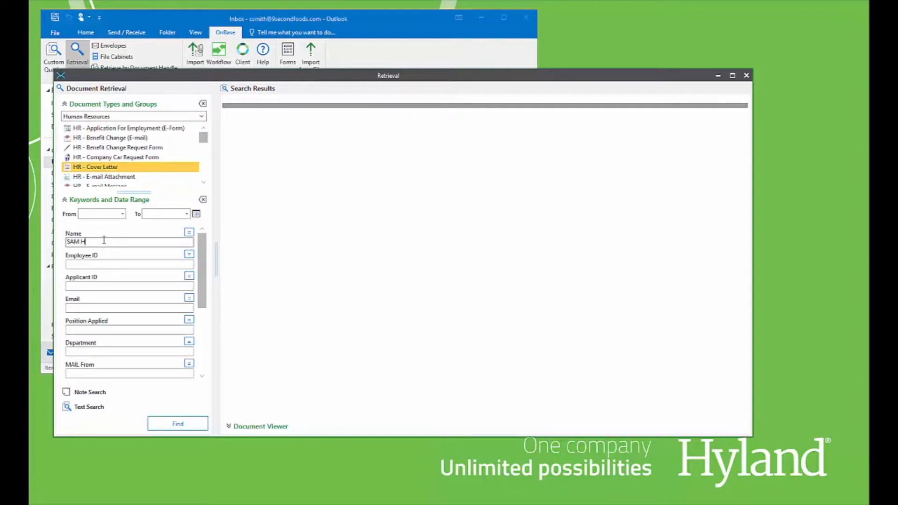
{"action": "type", "text": "ASTINGS"}
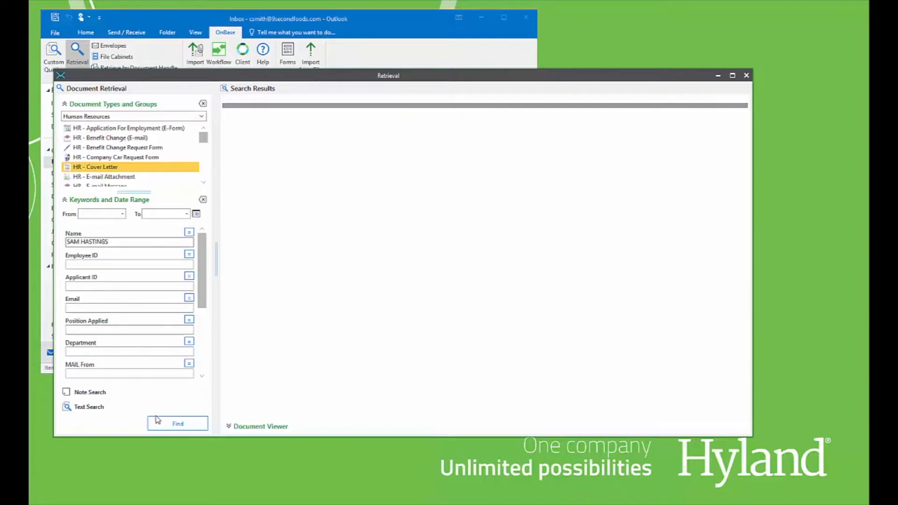
{"action": "left_click", "coordinate": [177, 423]}
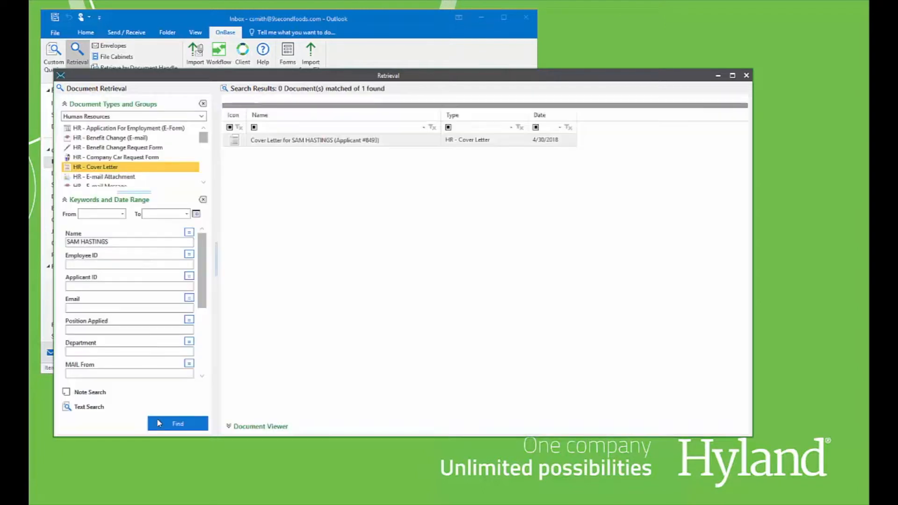
{"action": "left_click", "coordinate": [178, 423]}
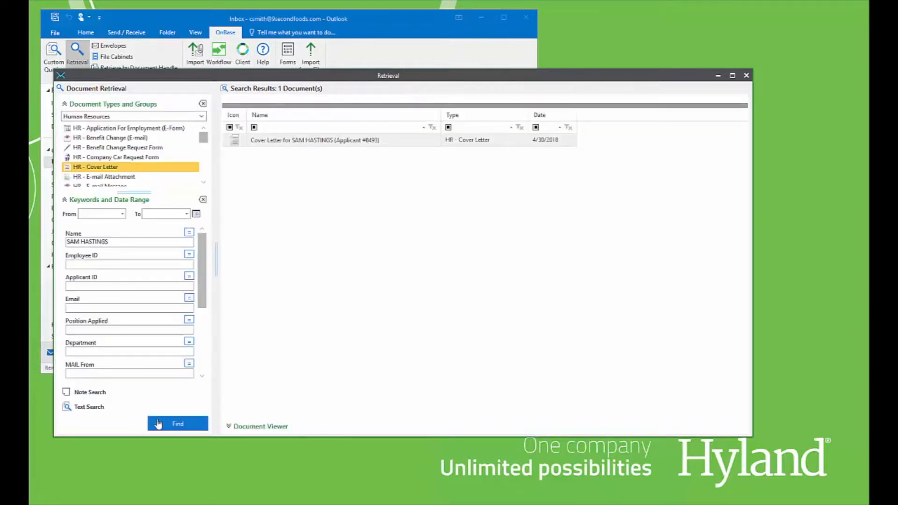
{"action": "mouse_move", "coordinate": [337, 163]}
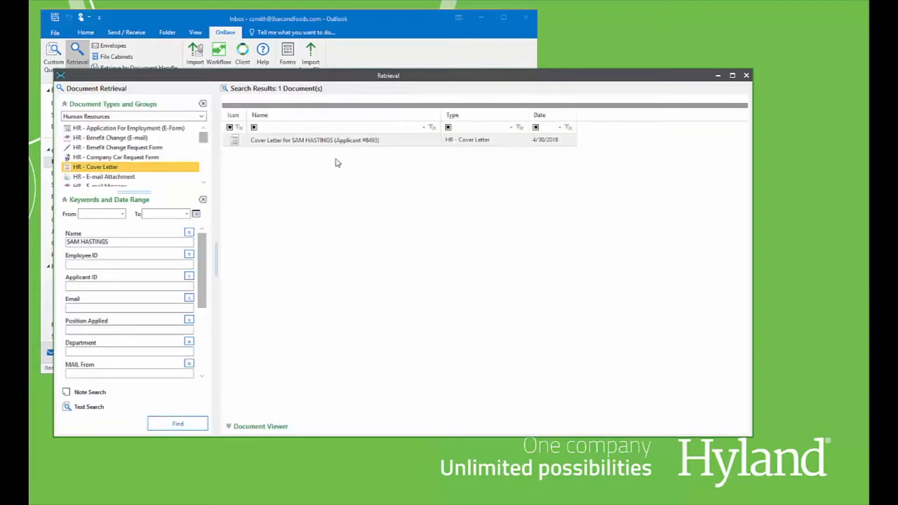
{"action": "double_click", "coordinate": [314, 139]}
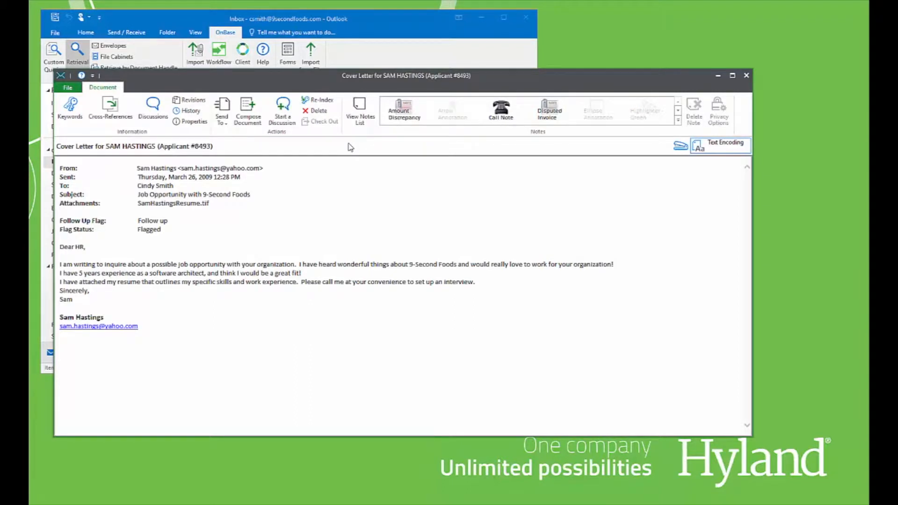
{"action": "mouse_move", "coordinate": [126, 128]}
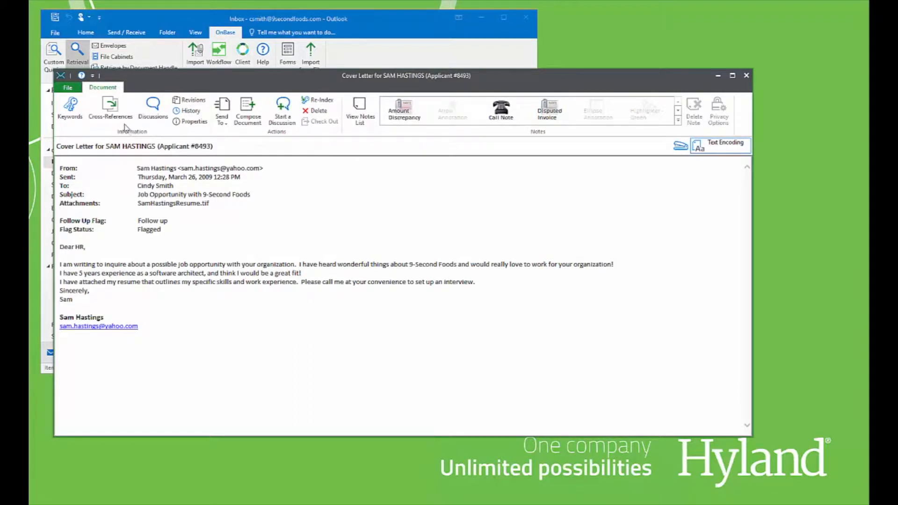
{"action": "left_click", "coordinate": [110, 109]}
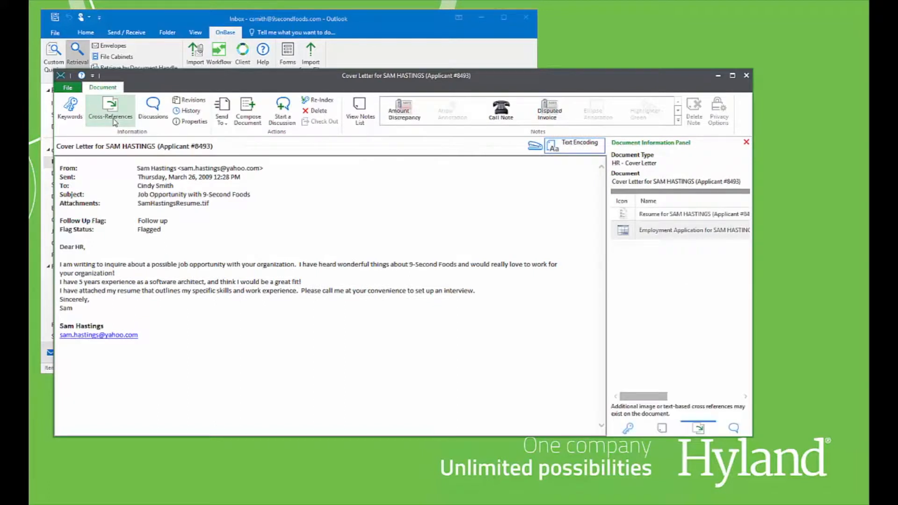
{"action": "mouse_move", "coordinate": [223, 145]}
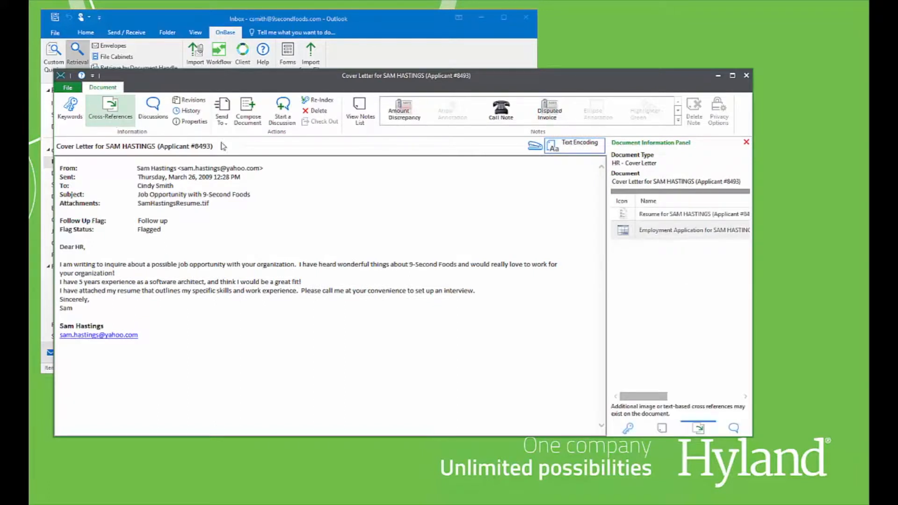
{"action": "left_click", "coordinate": [682, 214]}
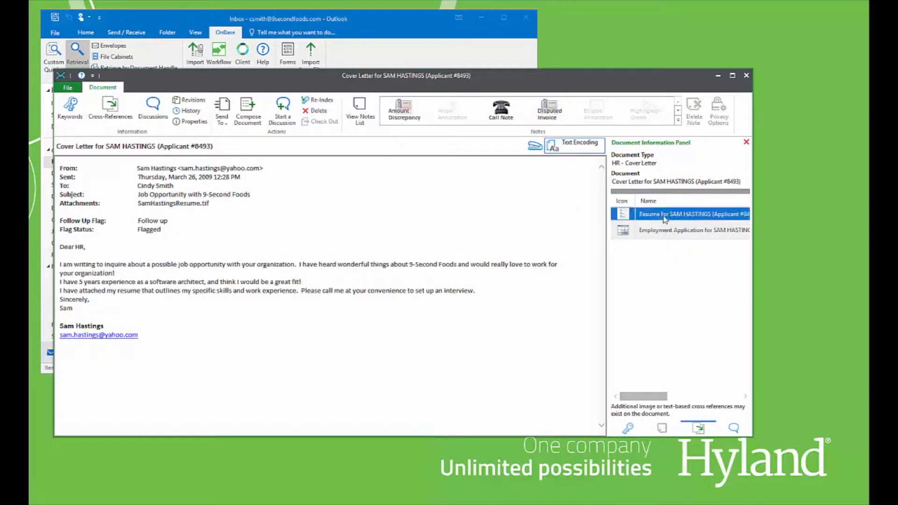
- Open the cross-referenced resume and view its keywords
{"action": "double_click", "coordinate": [693, 214]}
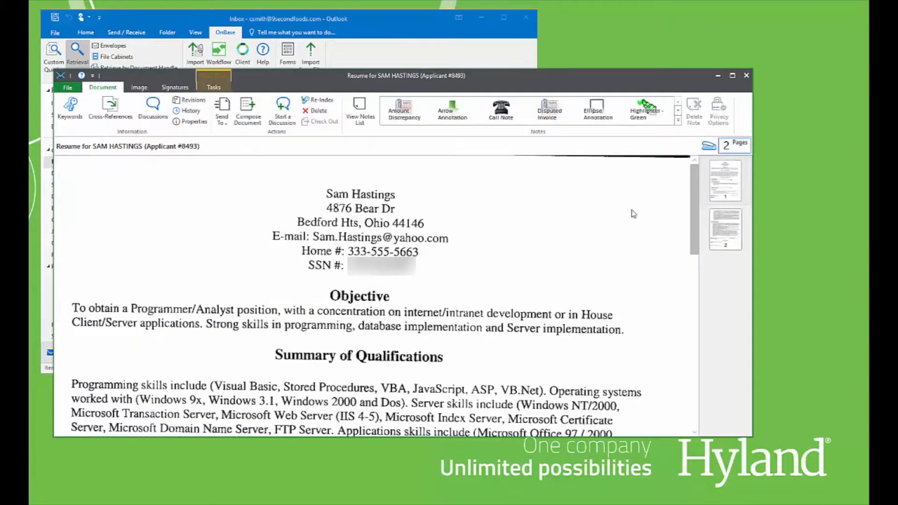
{"action": "mouse_move", "coordinate": [71, 109]}
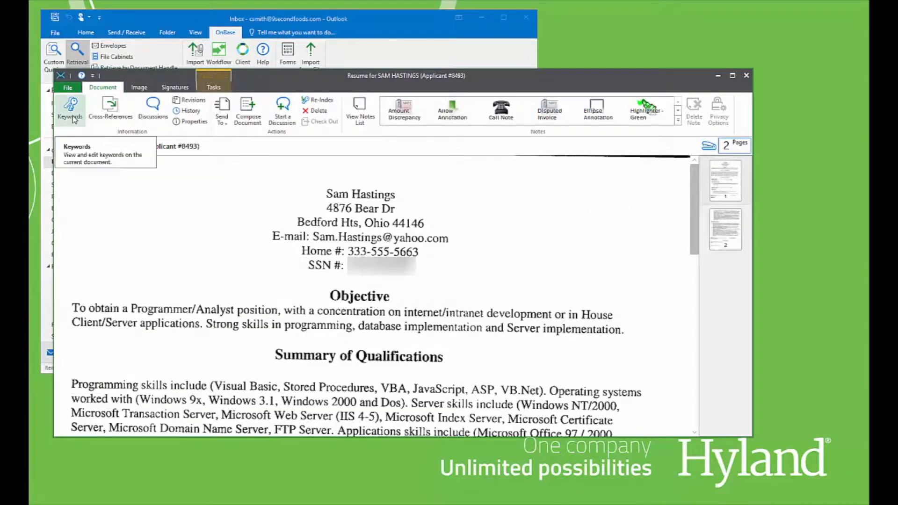
{"action": "left_click", "coordinate": [70, 109]}
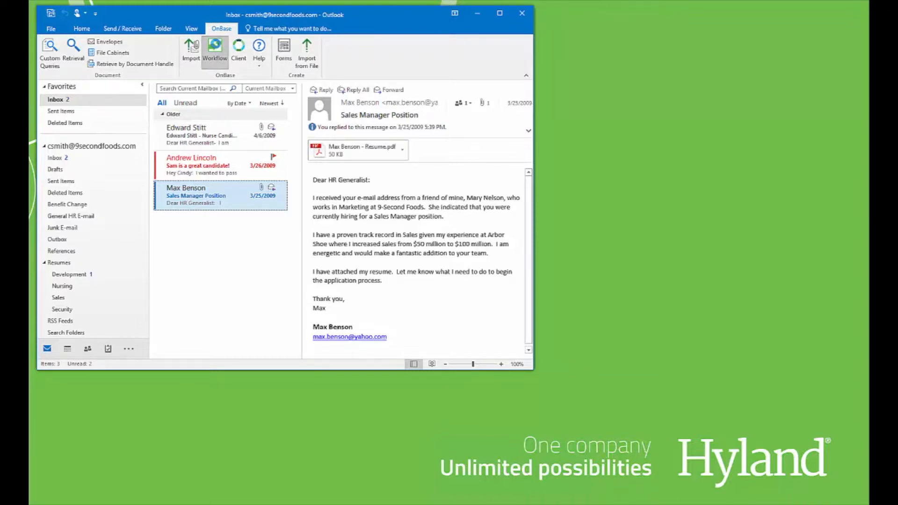
{"action": "left_click", "coordinate": [215, 51]}
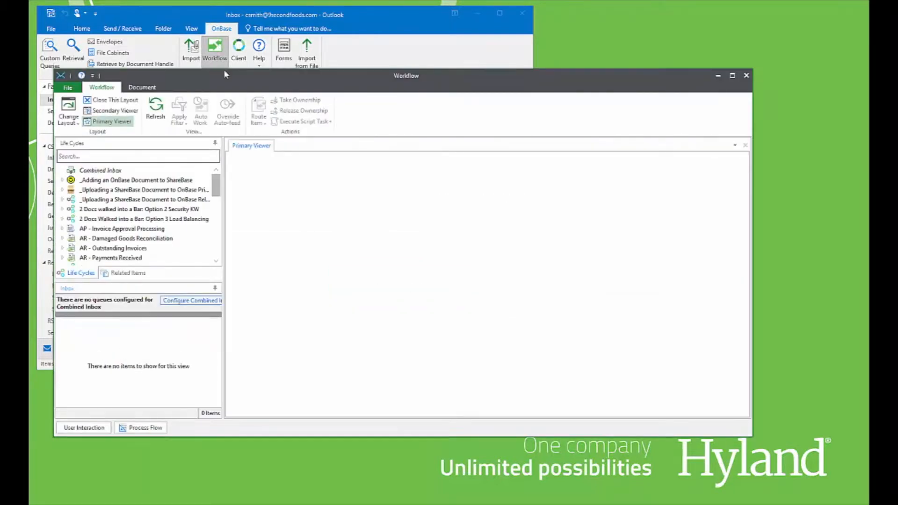
{"action": "scroll", "scroll_direction": "down", "scroll_amount": 3}
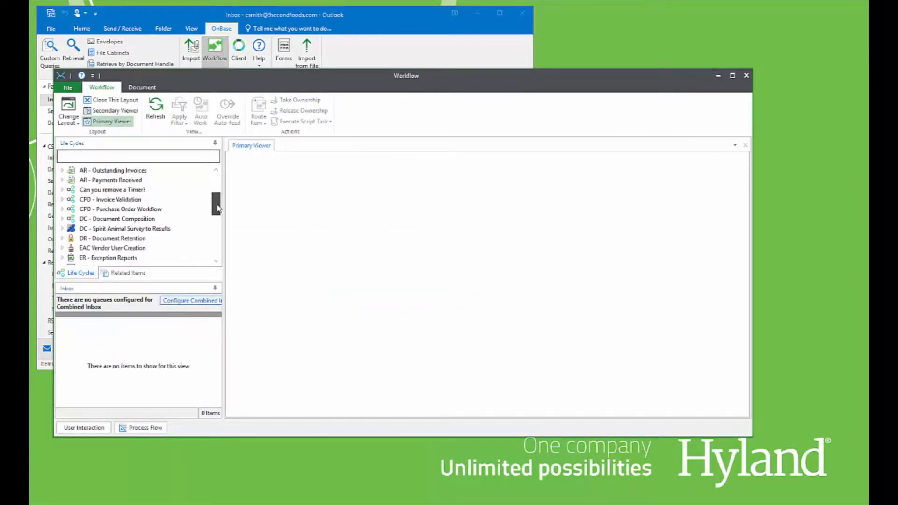
{"action": "scroll", "scroll_direction": "down", "scroll_amount": 3}
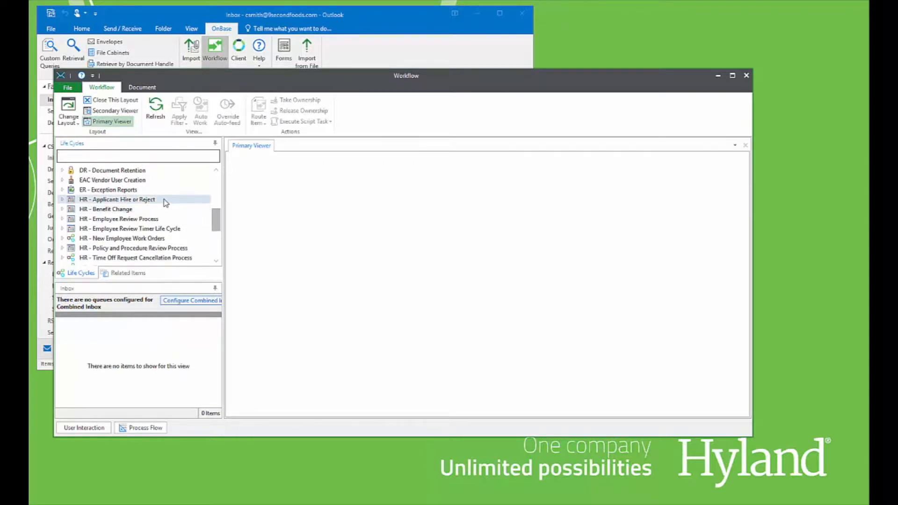
{"action": "left_click", "coordinate": [118, 199]}
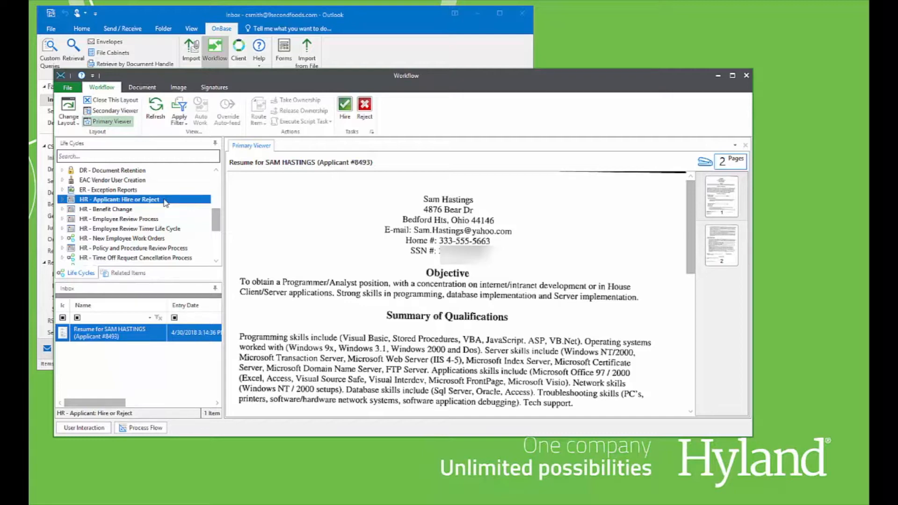
- Show the resume's related items: interview guide, email message and cover letter
{"action": "left_click", "coordinate": [129, 272]}
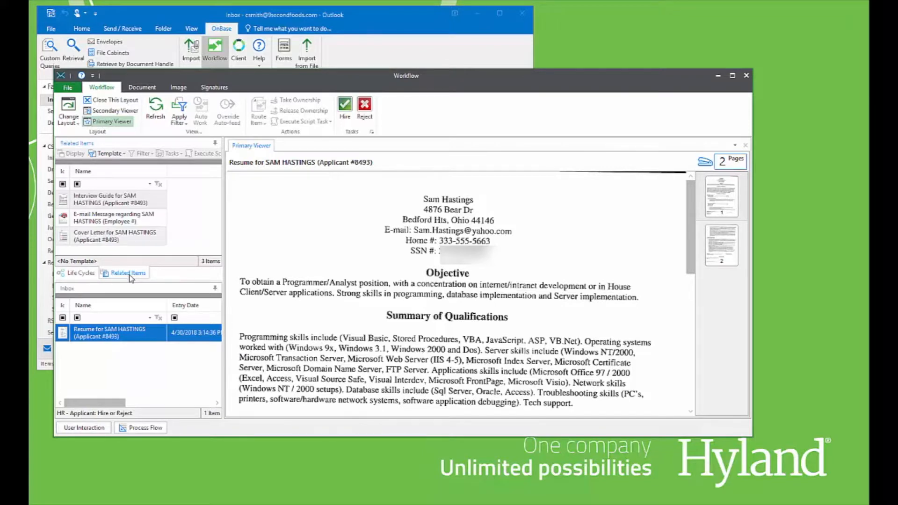
{"action": "mouse_move", "coordinate": [322, 126]}
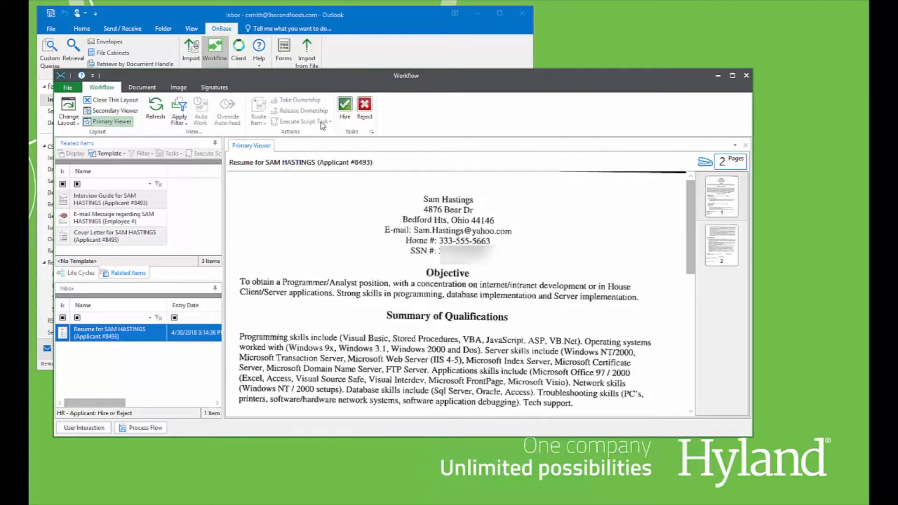
{"action": "left_click", "coordinate": [345, 106]}
{"action": "type", "text": "65000"}
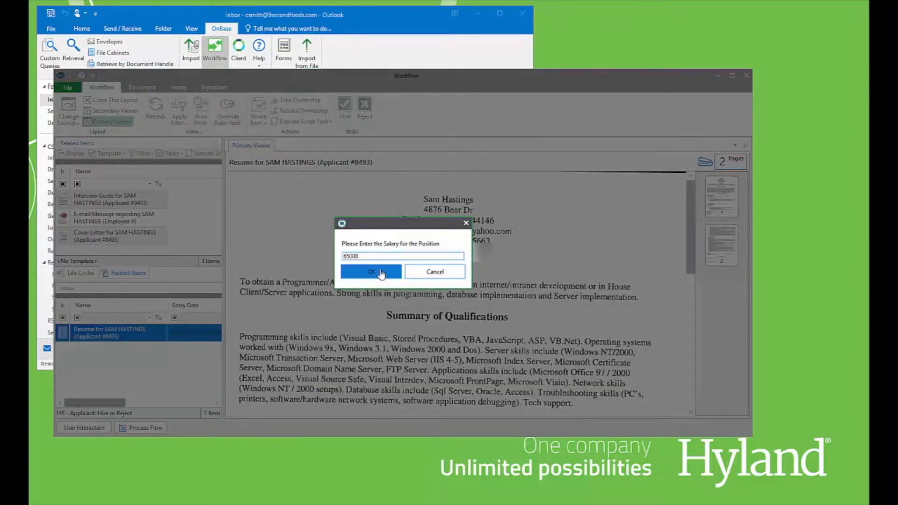
{"action": "left_click", "coordinate": [371, 272]}
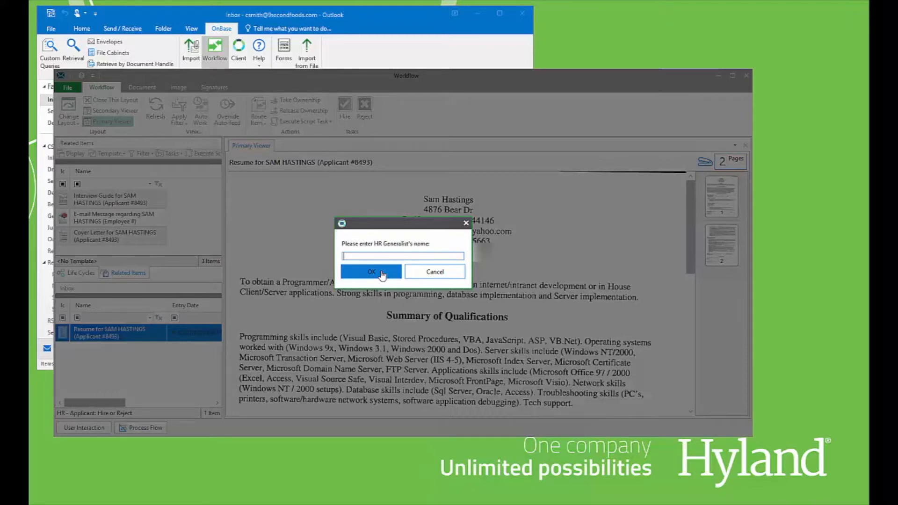
{"action": "type", "text": "C"}
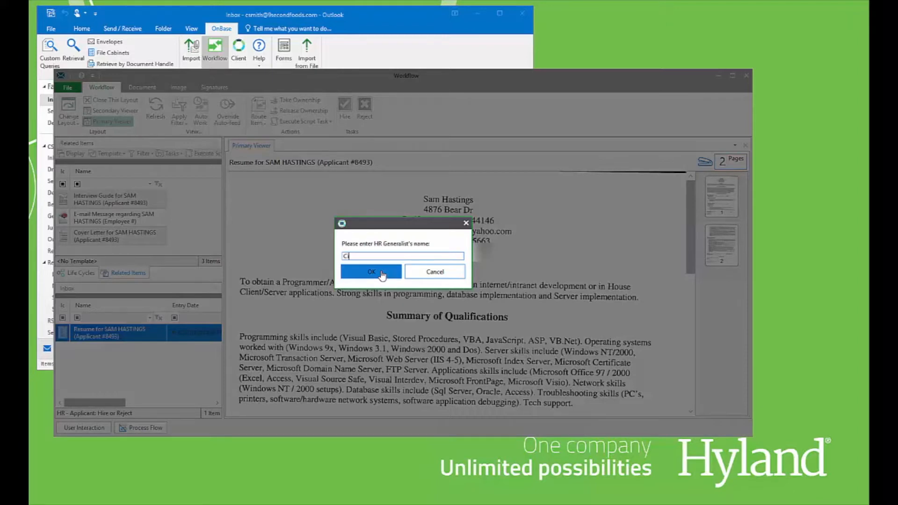
{"action": "type", "text": "indy Smith"}
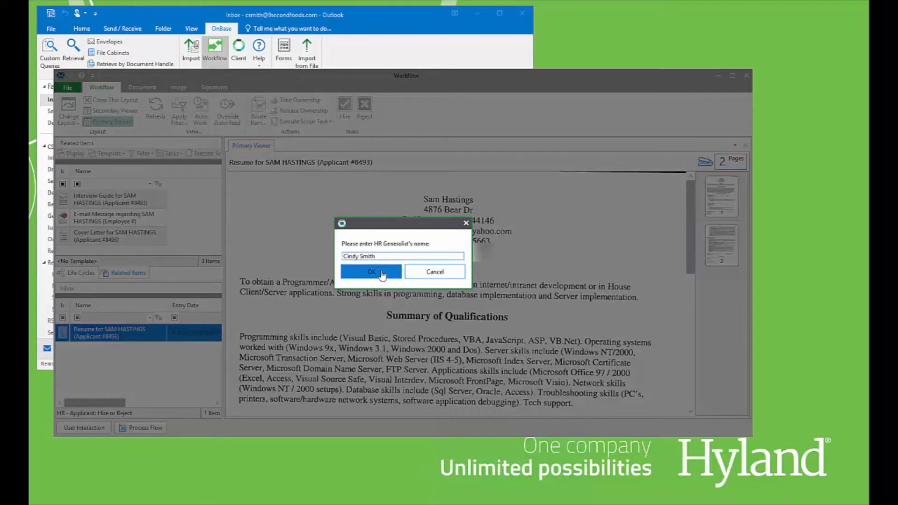
{"action": "left_click", "coordinate": [372, 271]}
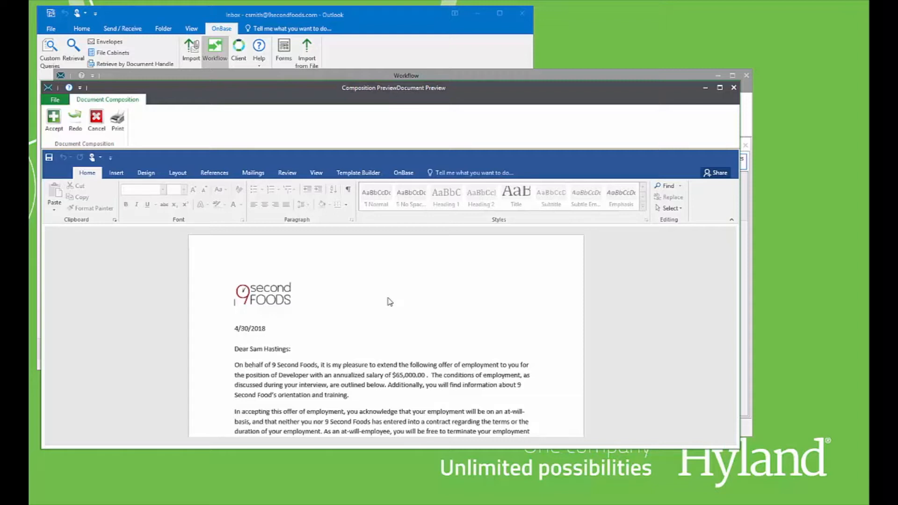
{"action": "mouse_move", "coordinate": [192, 178]}
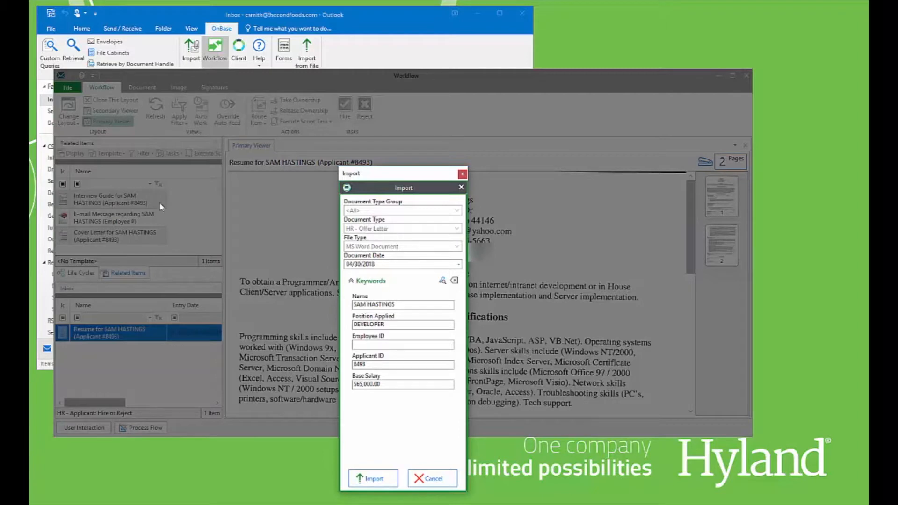
- Import the offer letter keyed to Employee ID 121, completing the hire task
{"action": "left_click", "coordinate": [402, 344]}
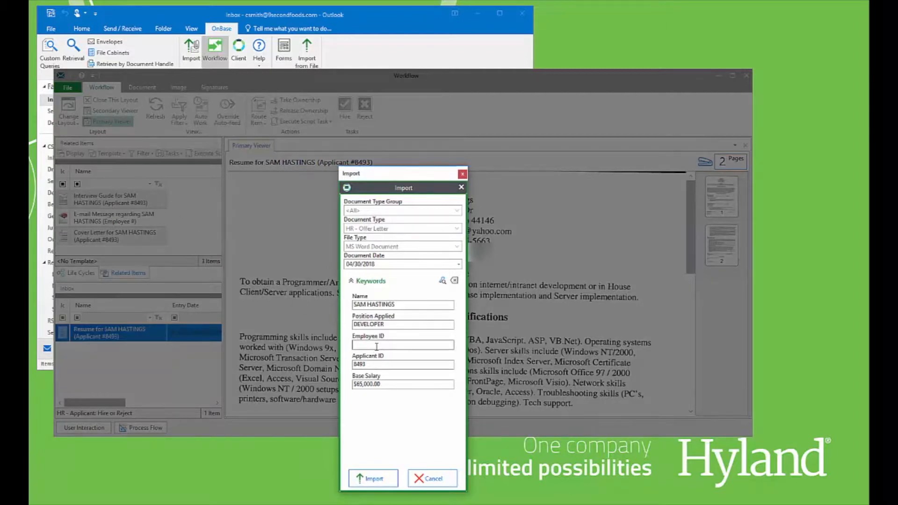
{"action": "type", "text": "121"}
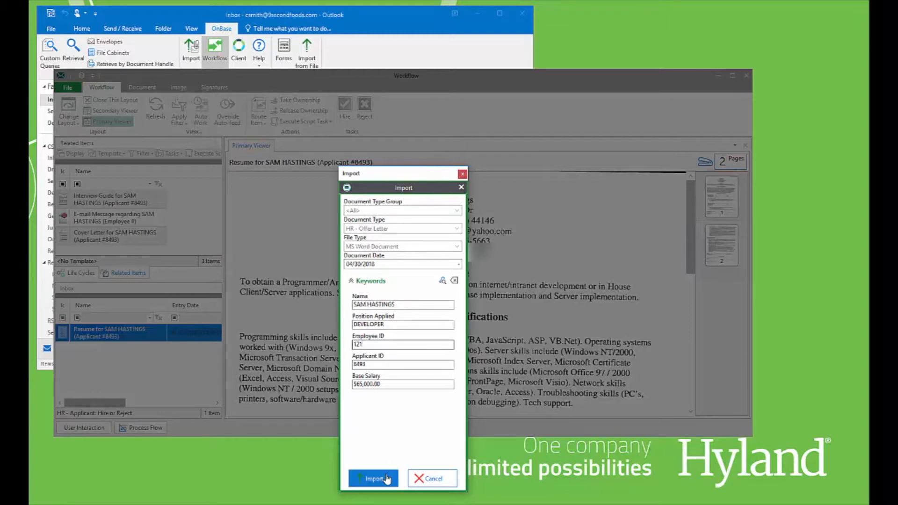
{"action": "left_click", "coordinate": [374, 478]}
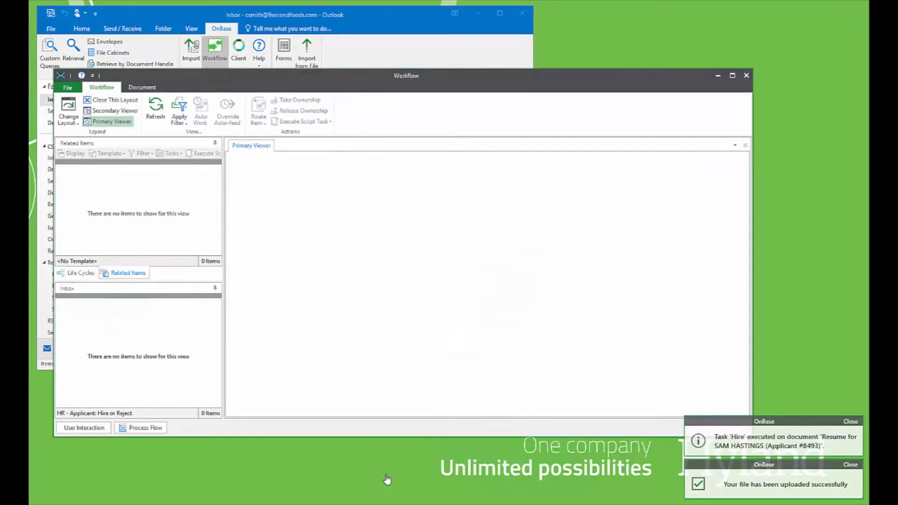
- Close the Workflow window and return to Outlook's Home mail commands
{"action": "left_click", "coordinate": [746, 75]}
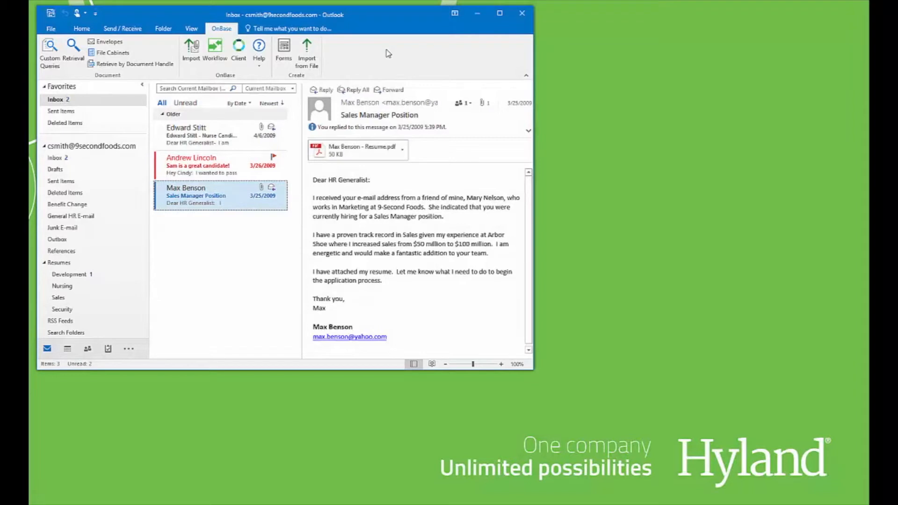
{"action": "mouse_move", "coordinate": [338, 48]}
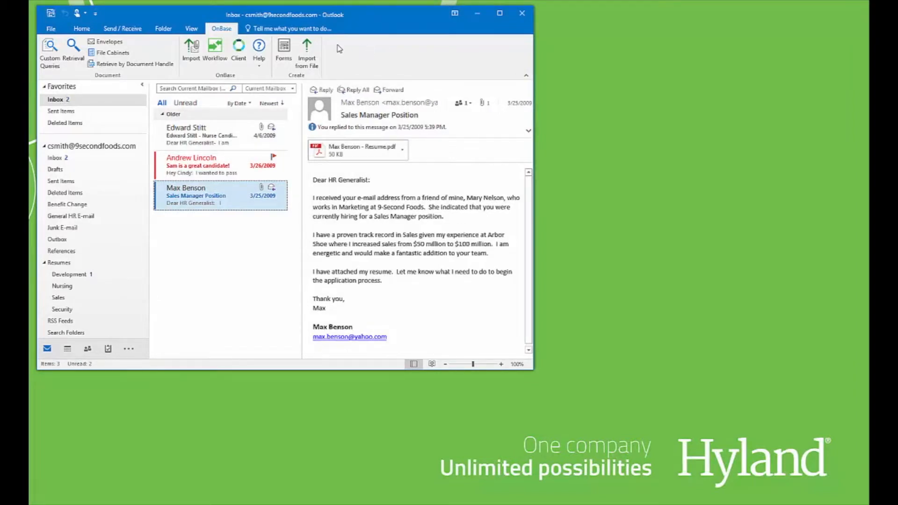
{"action": "left_click", "coordinate": [82, 29]}
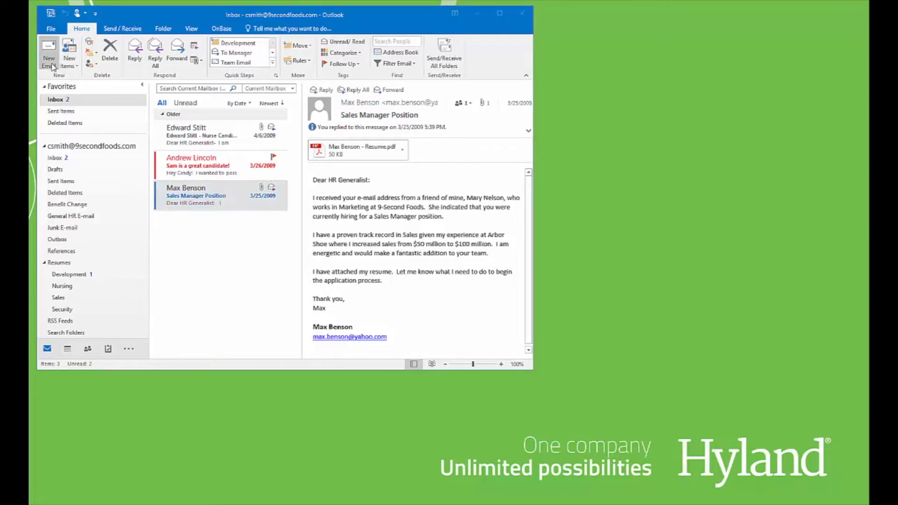
- Start a new Outlook email for the Offer Letter from 9-Second Foods message
{"action": "left_click", "coordinate": [47, 52]}
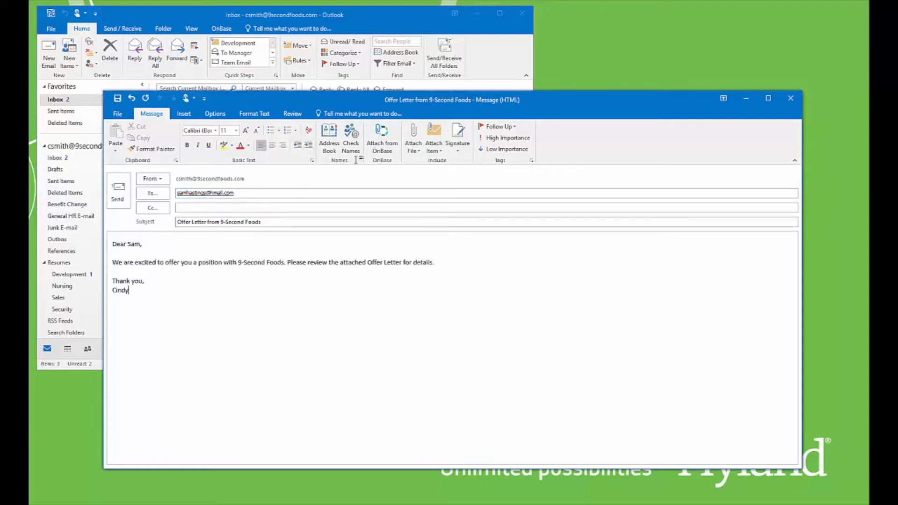
{"action": "mouse_move", "coordinate": [381, 137]}
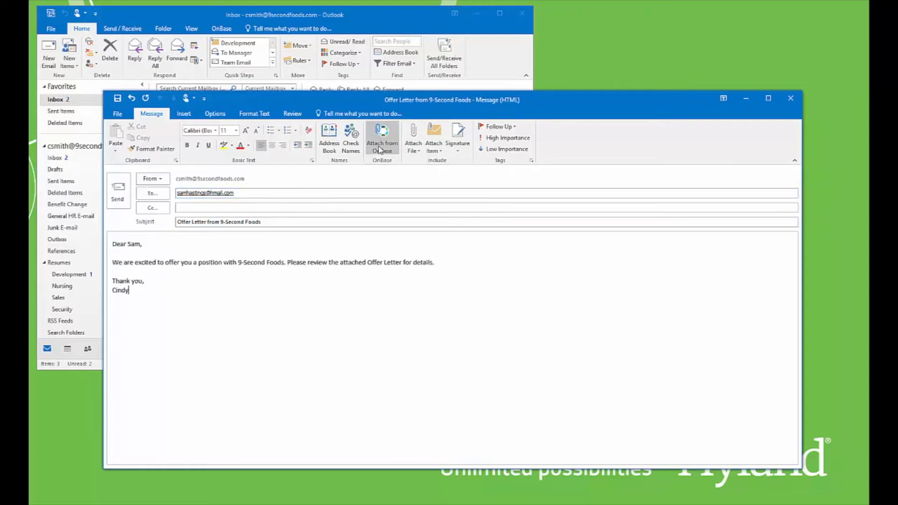
{"action": "left_click", "coordinate": [382, 140]}
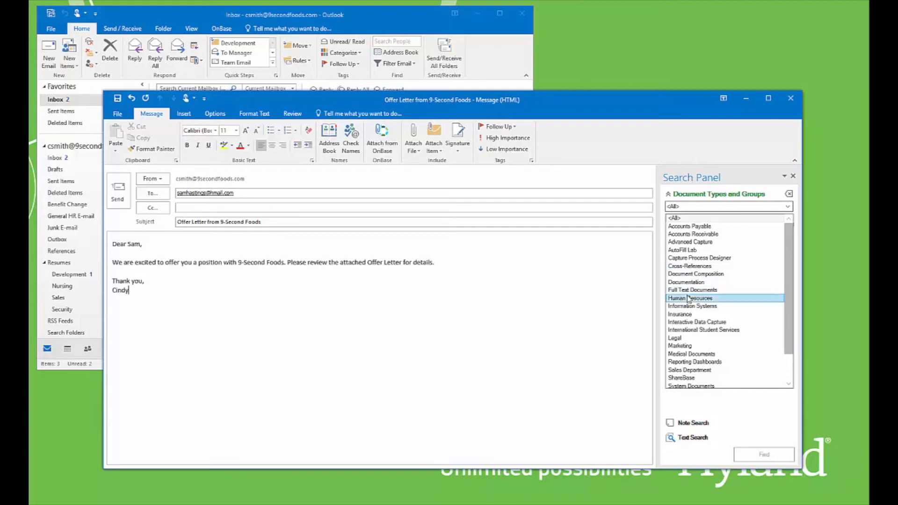
{"action": "left_click", "coordinate": [691, 298]}
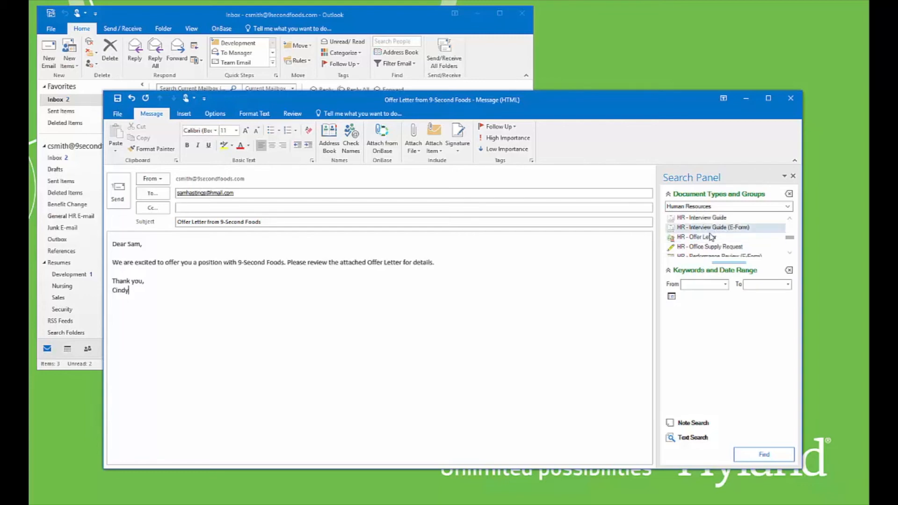
{"action": "left_click", "coordinate": [696, 237]}
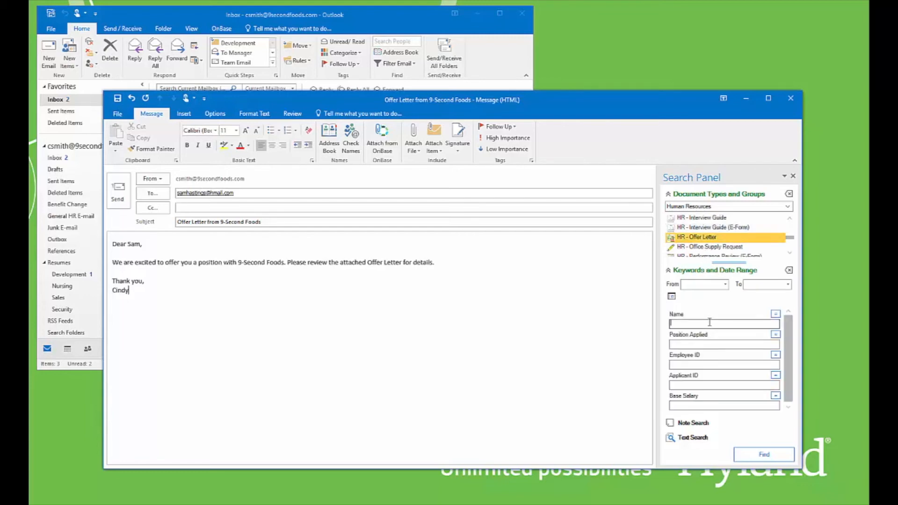
{"action": "type", "text": "SAM HASTINGS"}
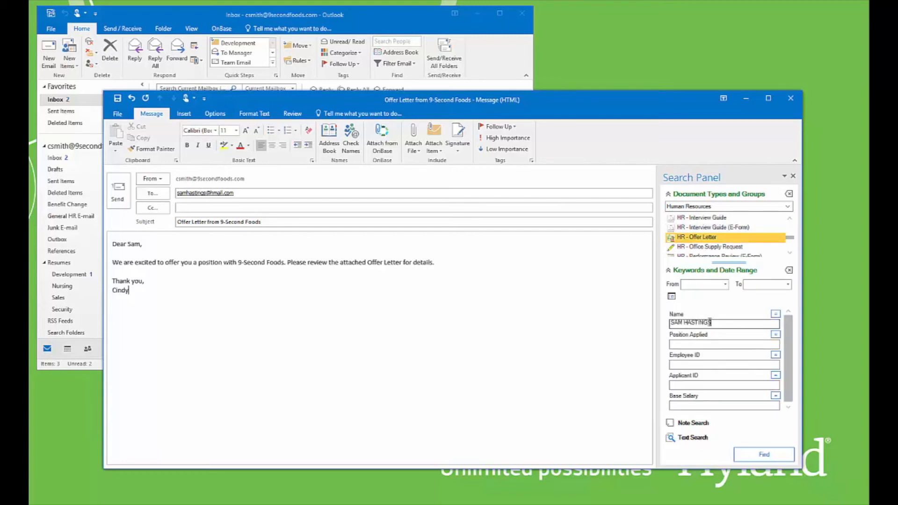
{"action": "left_click", "coordinate": [765, 455]}
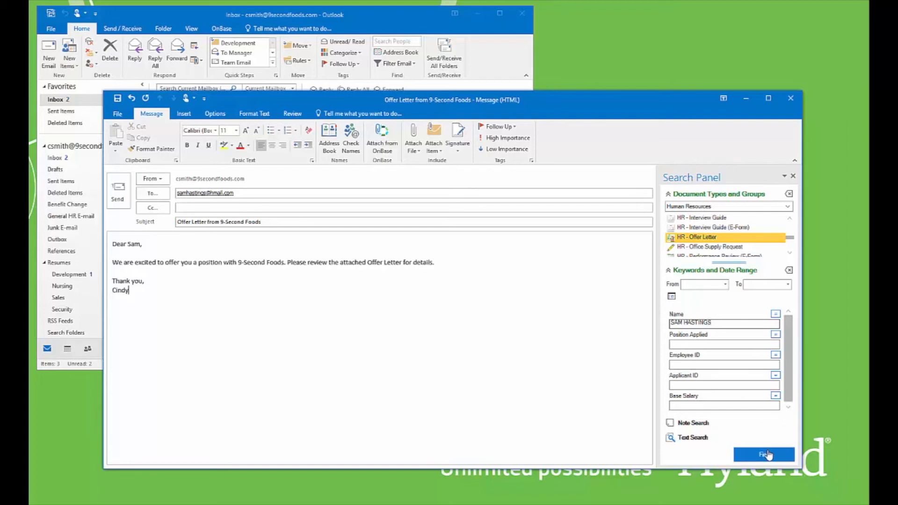
{"action": "left_click", "coordinate": [764, 455]}
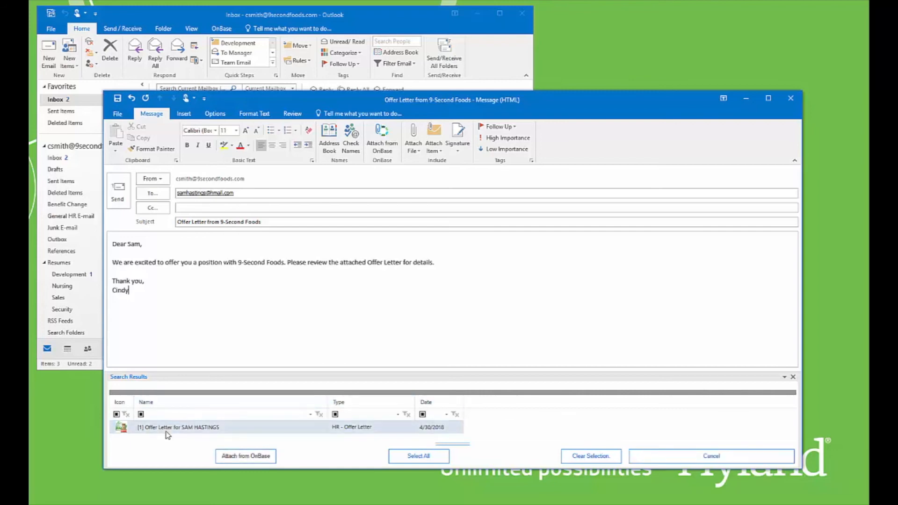
{"action": "left_click", "coordinate": [245, 455]}
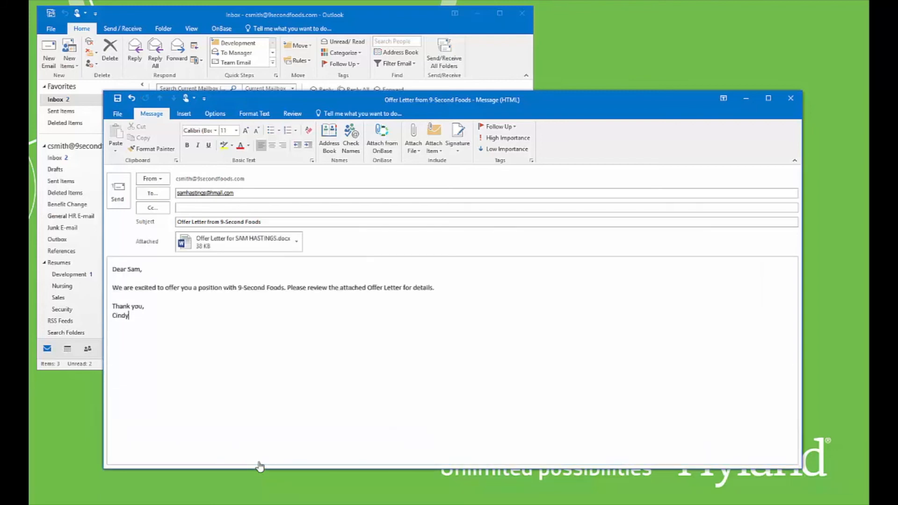
{"action": "mouse_move", "coordinate": [211, 373]}
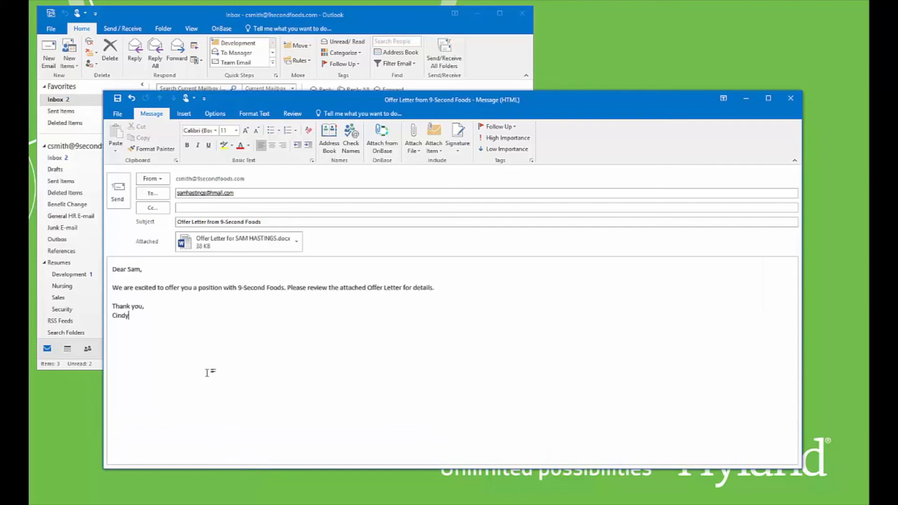